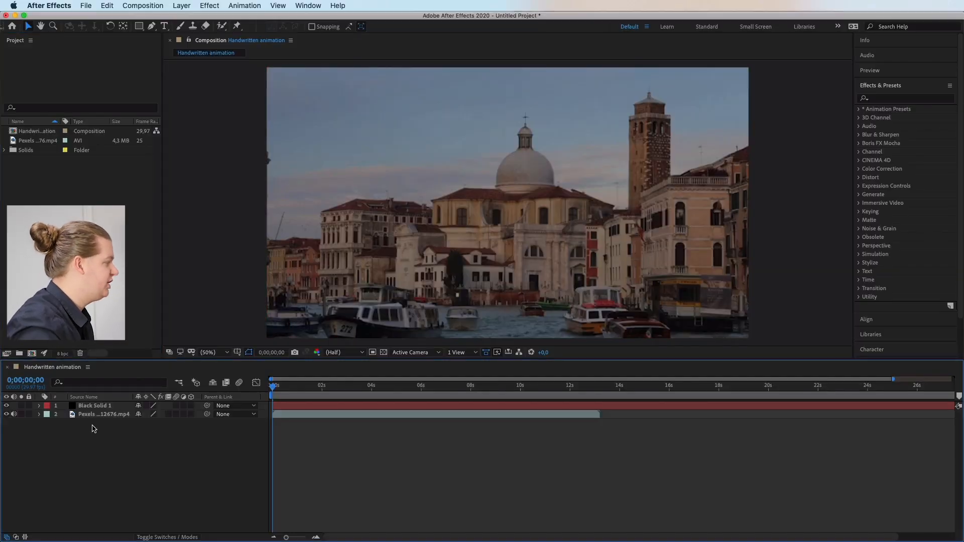
# Step: Select the Venice footage, switch to the Horizontal Type tool, search 'handw' to pick Handwritening, and begin typing 'Ven'
pyautogui.click(104, 413)
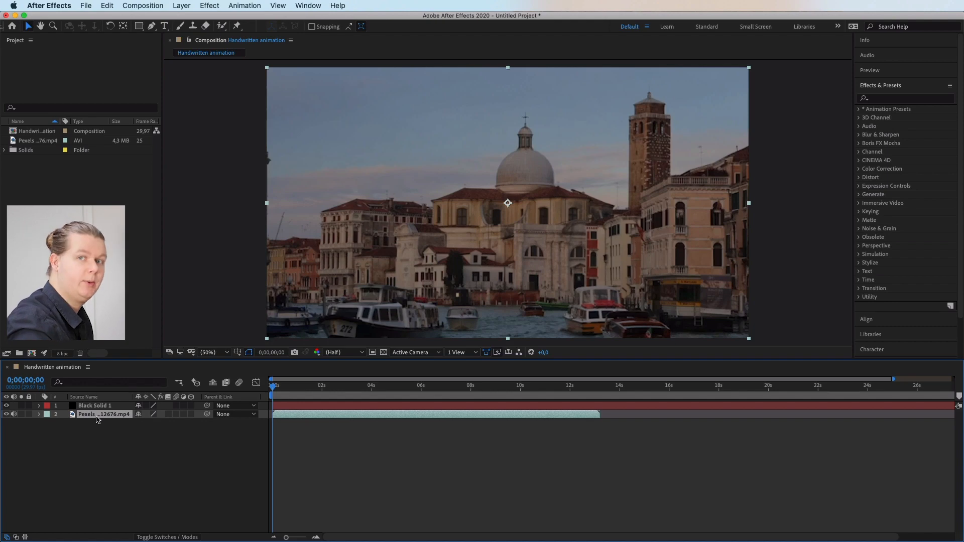
pyautogui.click(164, 26)
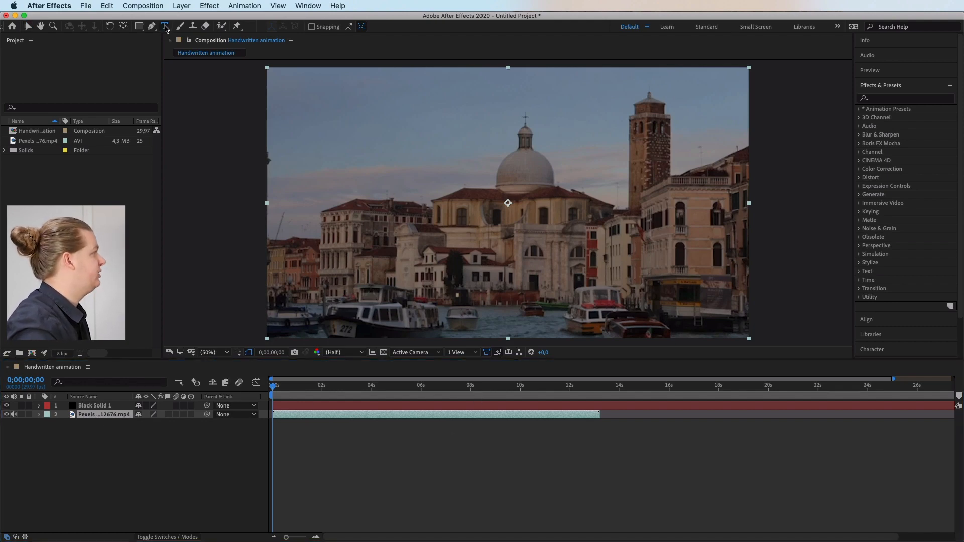
pyautogui.click(164, 26)
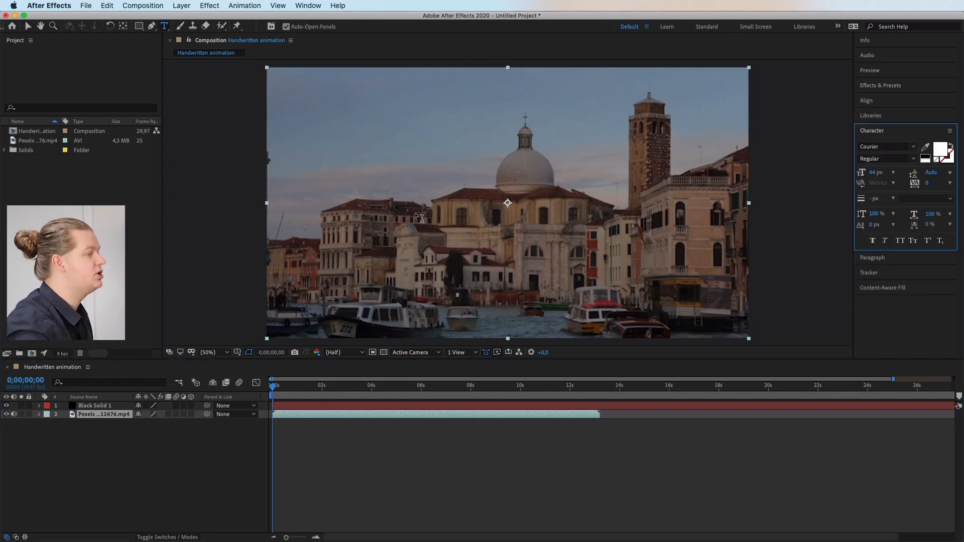
pyautogui.click(883, 147)
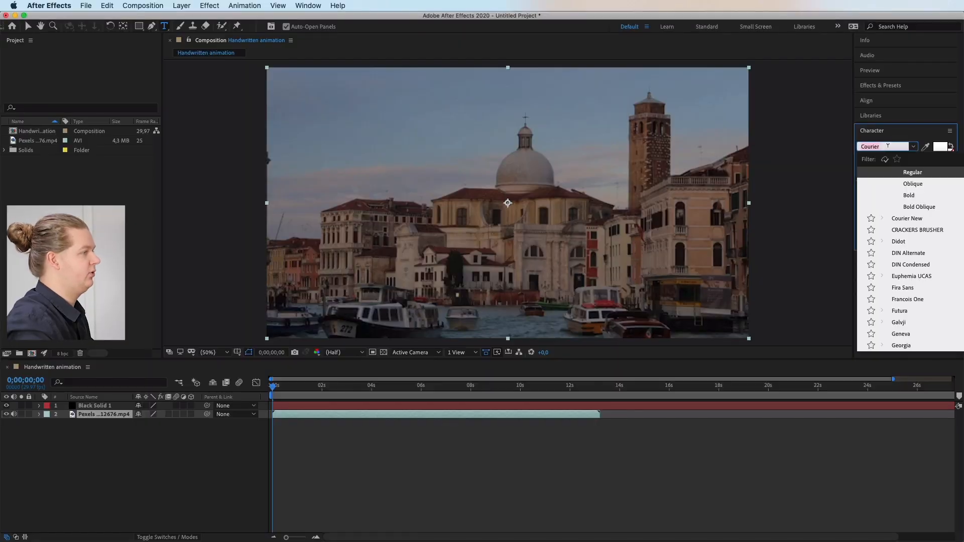
pyautogui.write('handw')
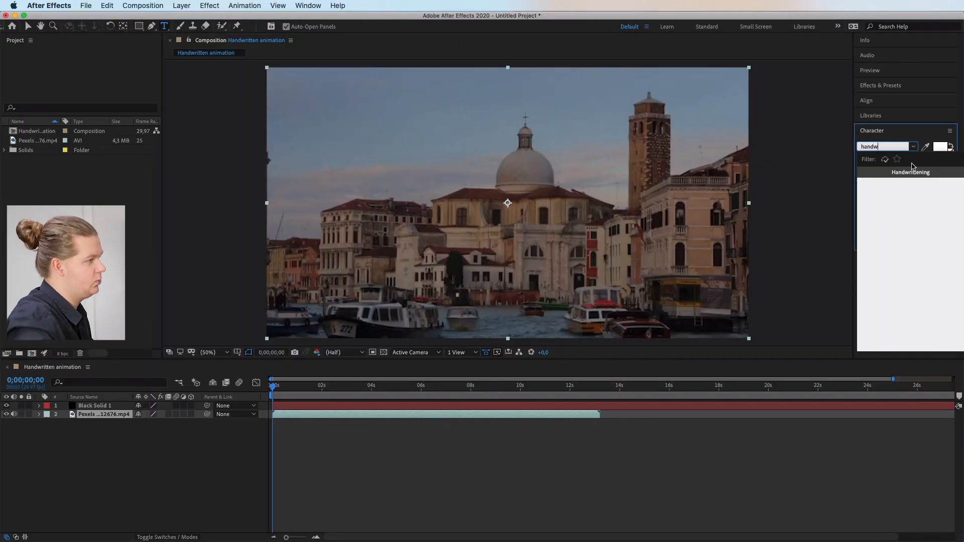
pyautogui.write('Venice, Italy')
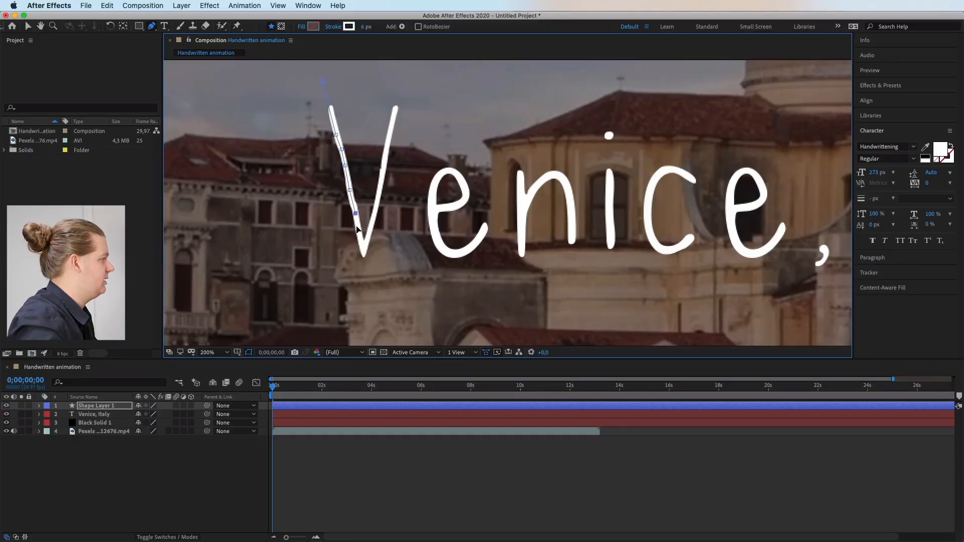
# Step: Extend the Pen path down the V and set the tracing shape's Fill Options to None
pyautogui.moveTo(356, 213); pyautogui.dragTo(362, 255)
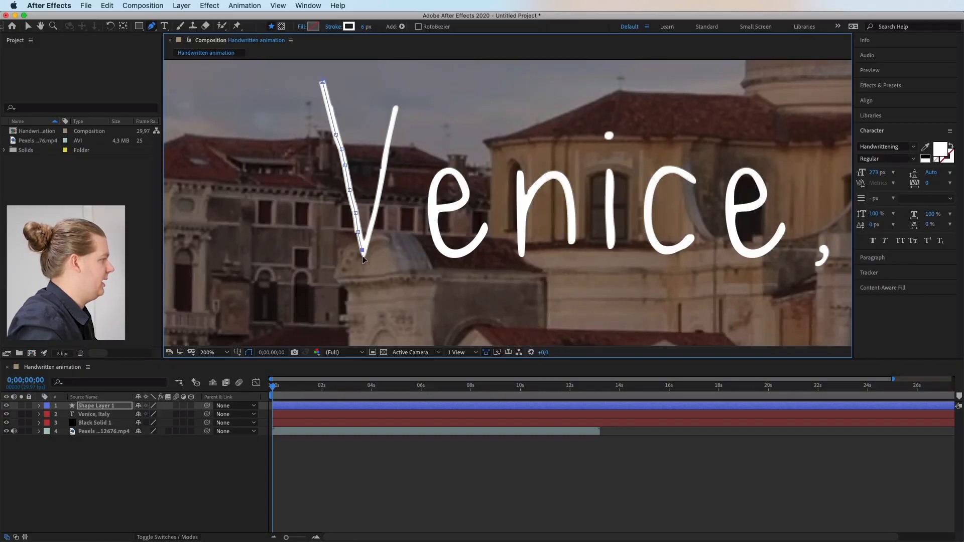
pyautogui.click(301, 26)
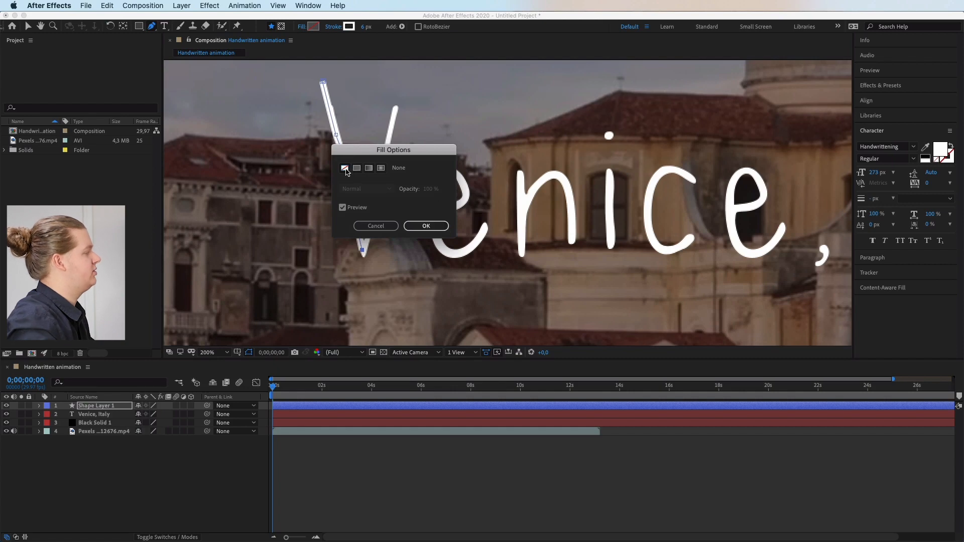
pyautogui.click(426, 226)
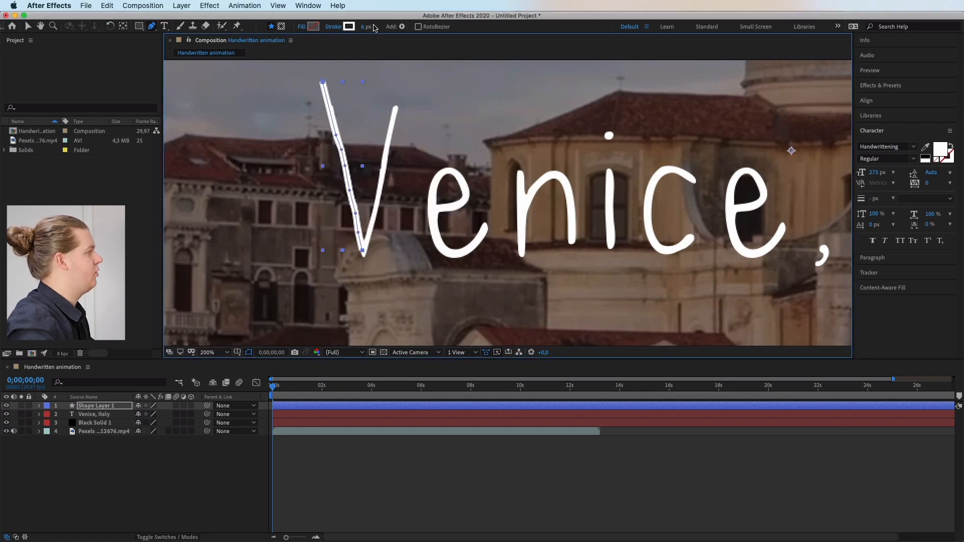
pyautogui.moveTo(350, 26)
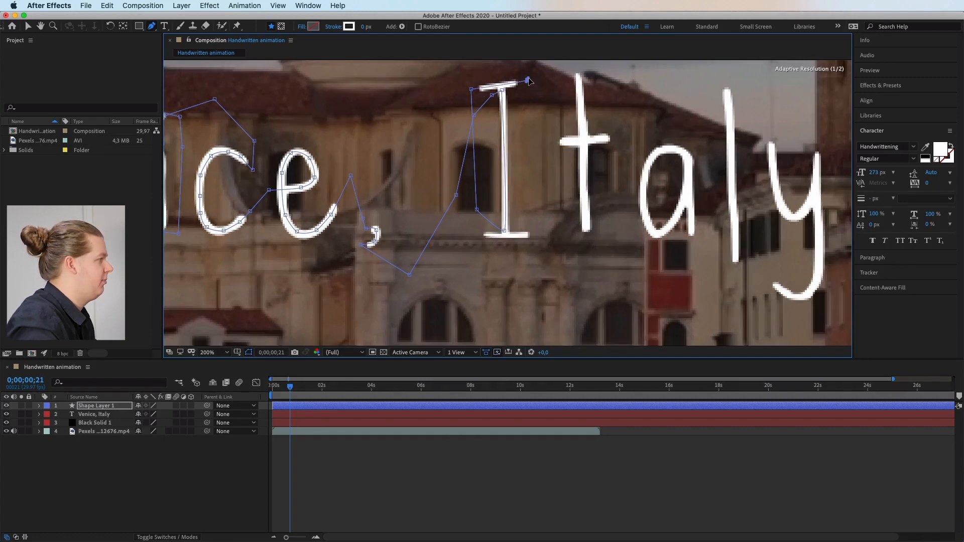
# Step: Continue the Pen tracing path over the capital I of 'Italy'
pyautogui.moveTo(525, 81); pyautogui.dragTo(458, 237)
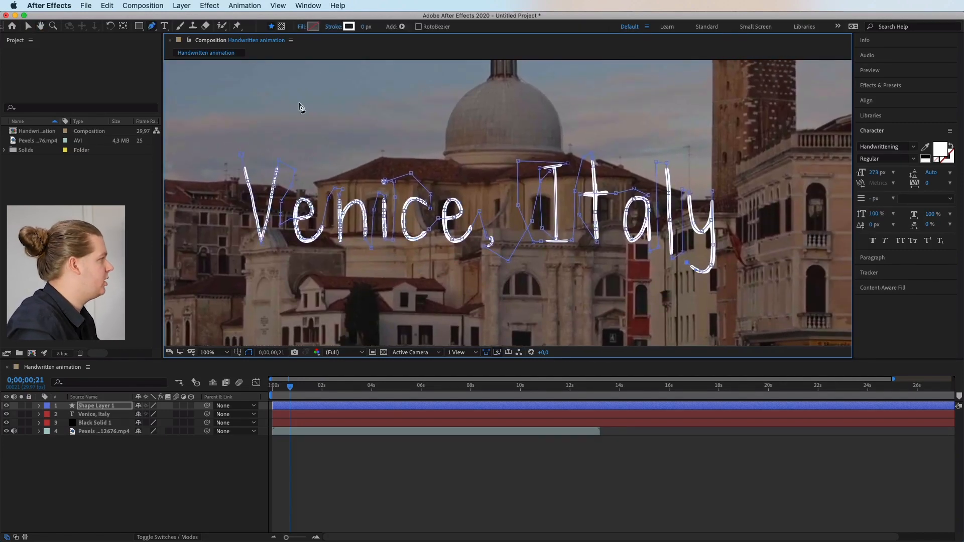
# Step: Increase the shape layer's stroke width to cover the letters and twirl open Shape Layer 1
pyautogui.click(302, 386)
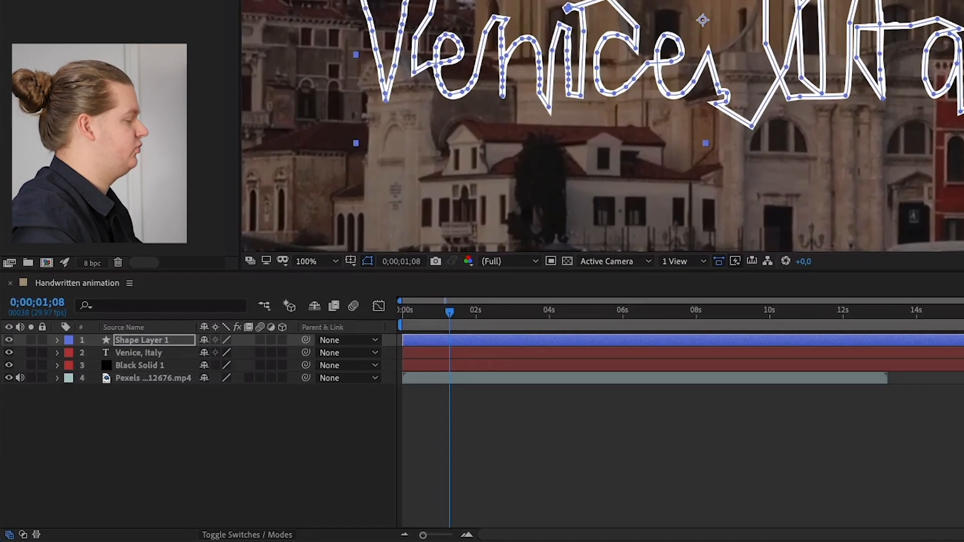
pyautogui.click(57, 341)
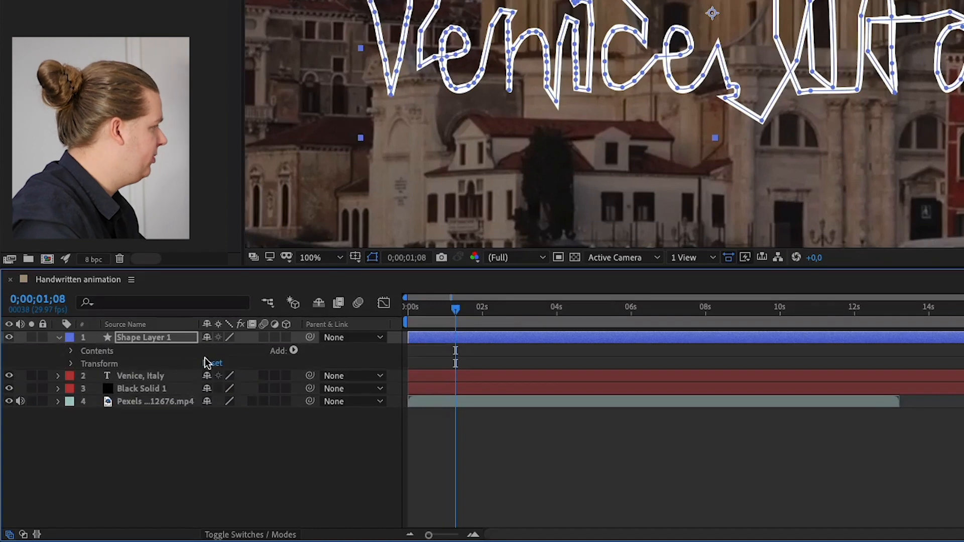
# Step: Add a Trim Paths operator to the tracing shape from the Add menu
pyautogui.click(294, 350)
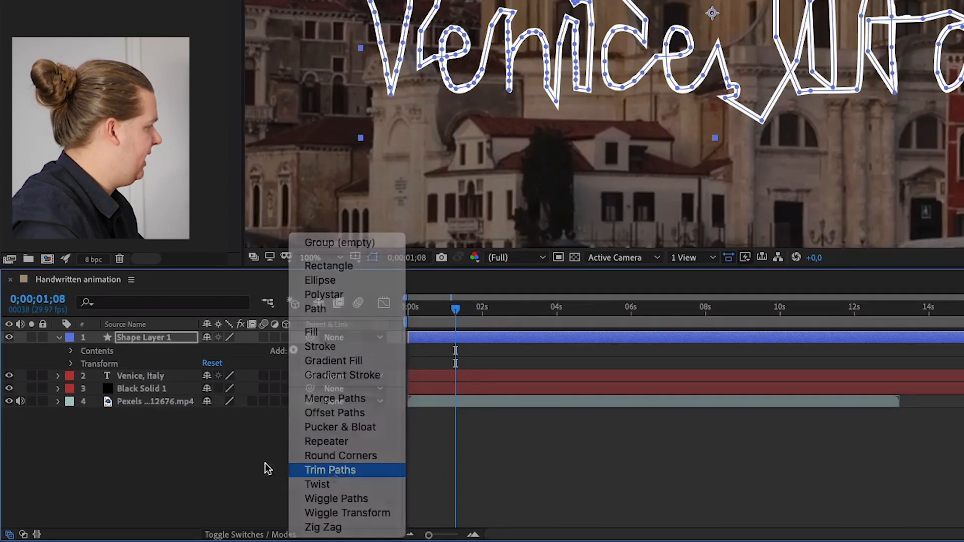
pyautogui.click(330, 470)
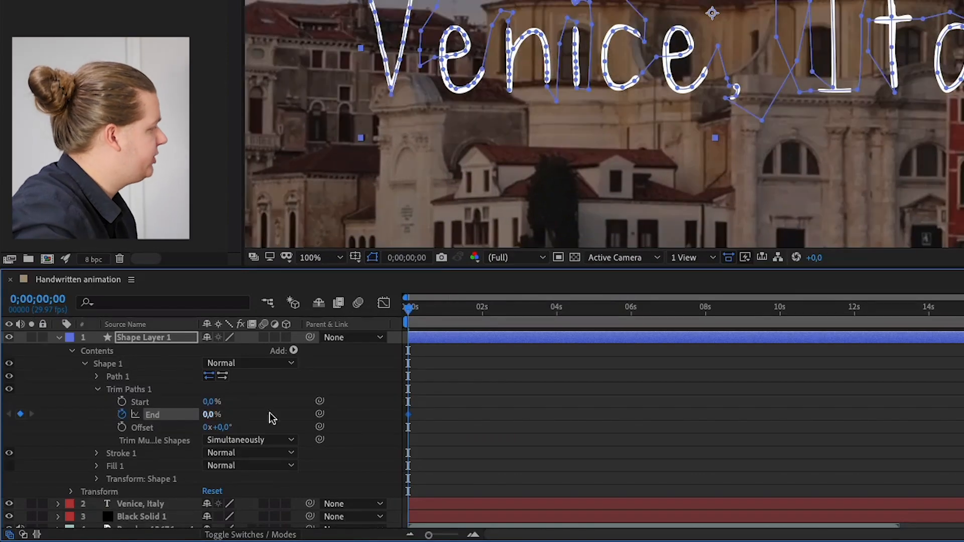
pyautogui.moveTo(270, 403)
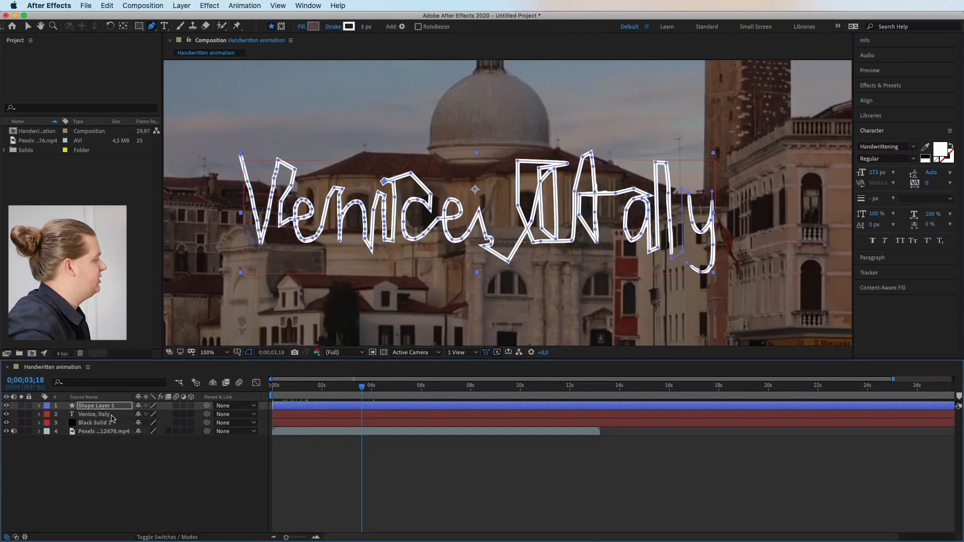
# Step: Set the Venice, Italy text layer's Track Matte to Alpha Matte using the stroke layer
pyautogui.click(94, 413)
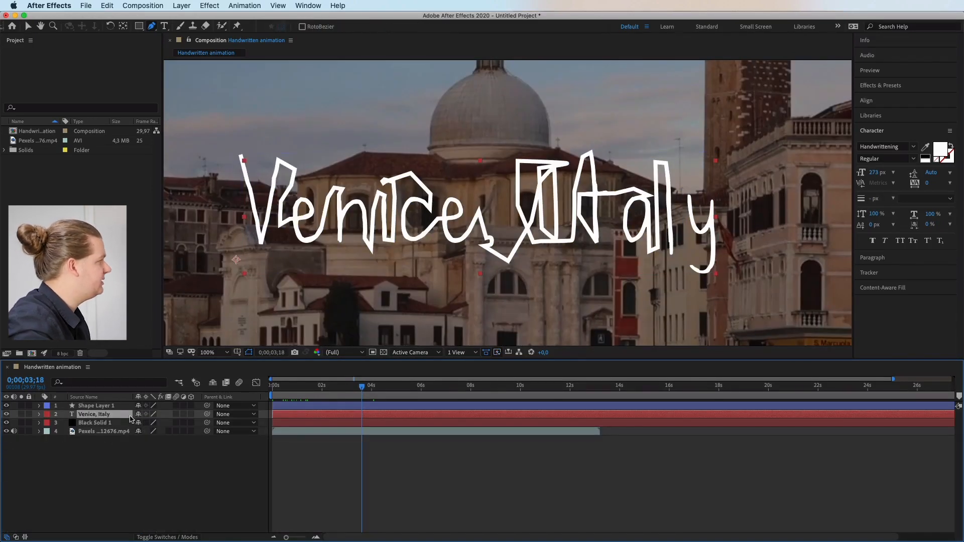
pyautogui.click(182, 6)
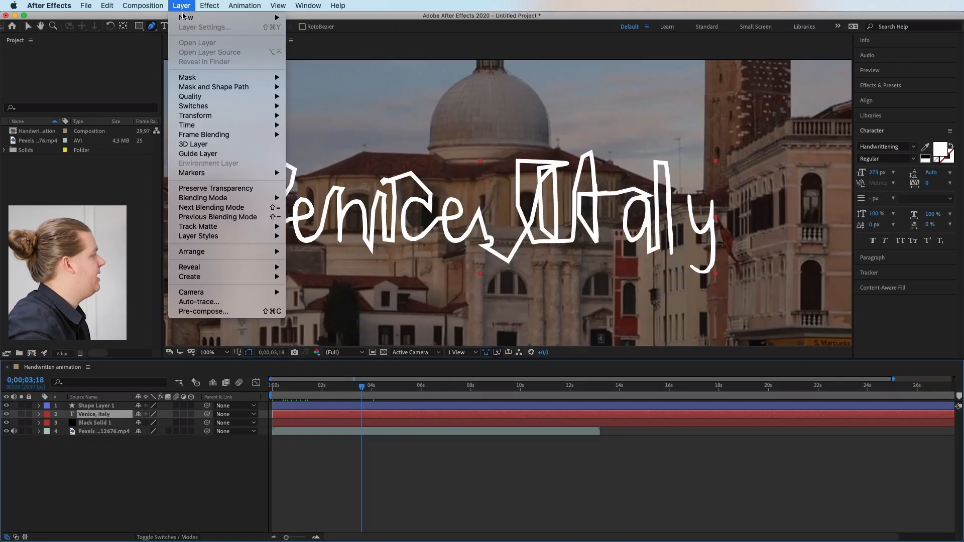
pyautogui.moveTo(198, 226)
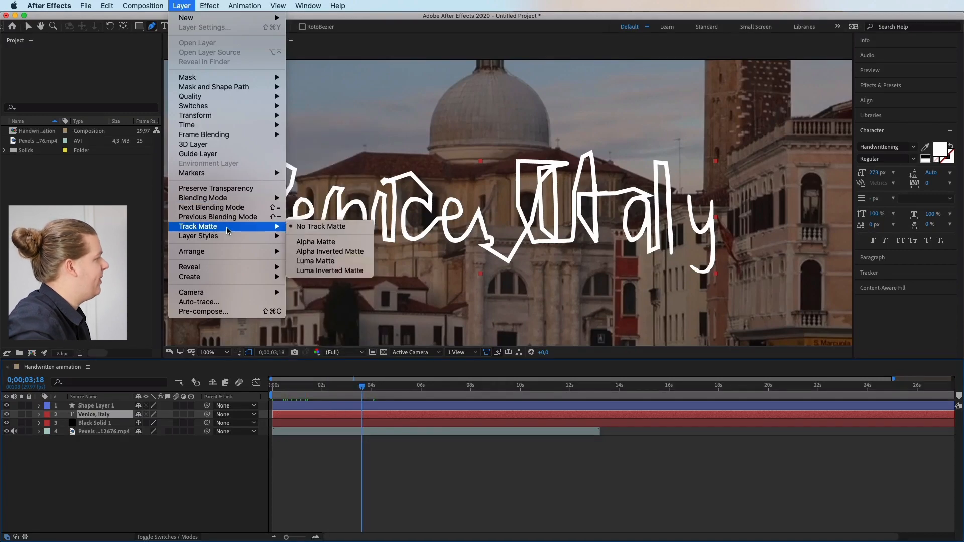
pyautogui.moveTo(315, 242)
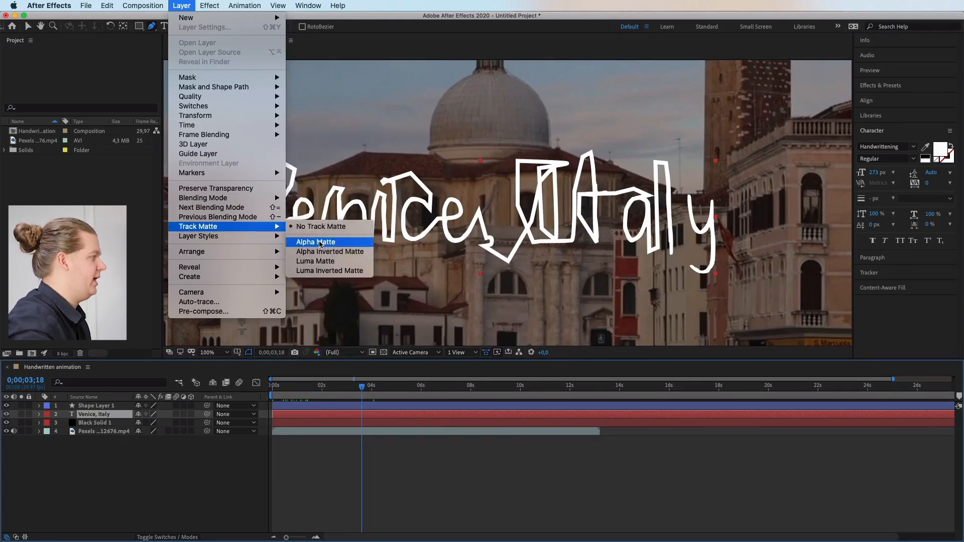
pyautogui.click(315, 242)
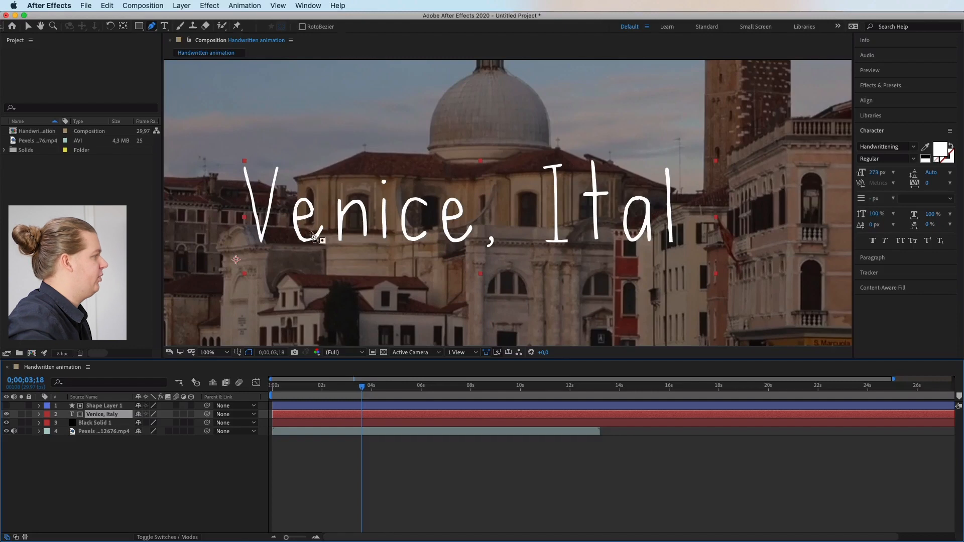
pyautogui.moveTo(439, 215)
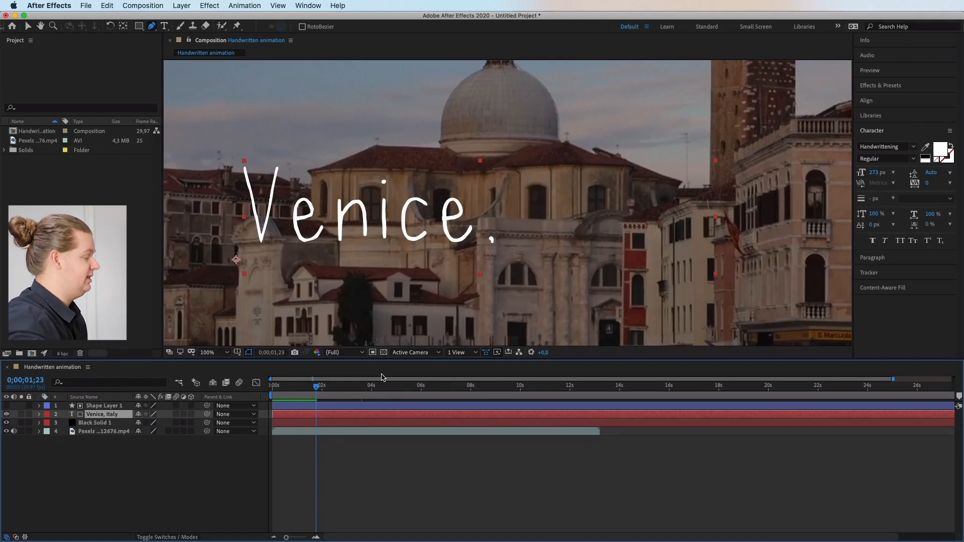
pyautogui.moveTo(525, 221)
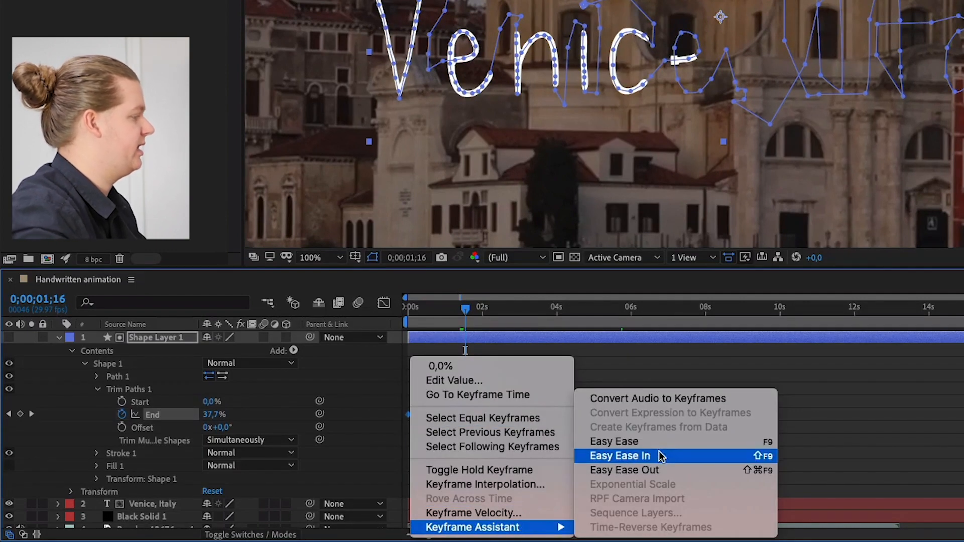
# Step: Apply Easy Ease In, then Easy Ease, to the Trim Paths End keyframes
pyautogui.click(620, 455)
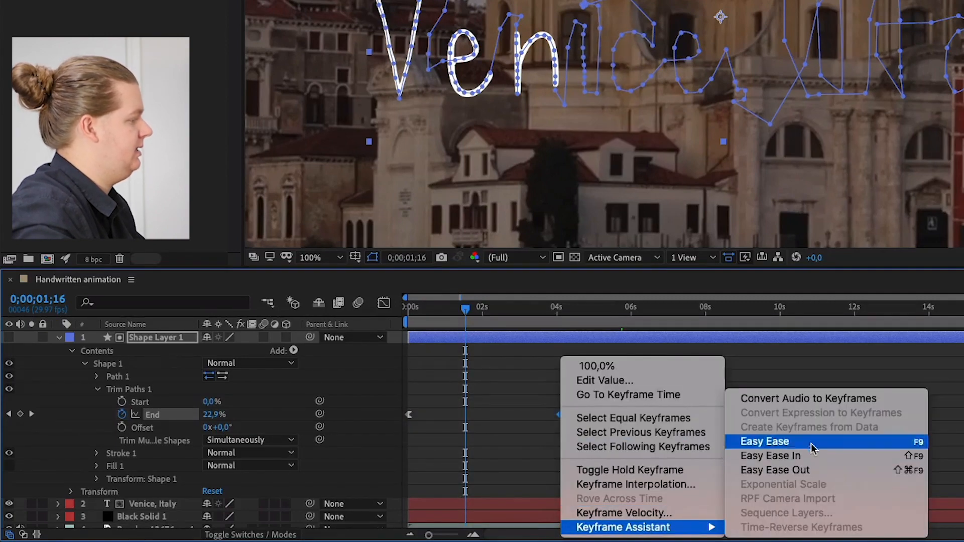
pyautogui.click(763, 441)
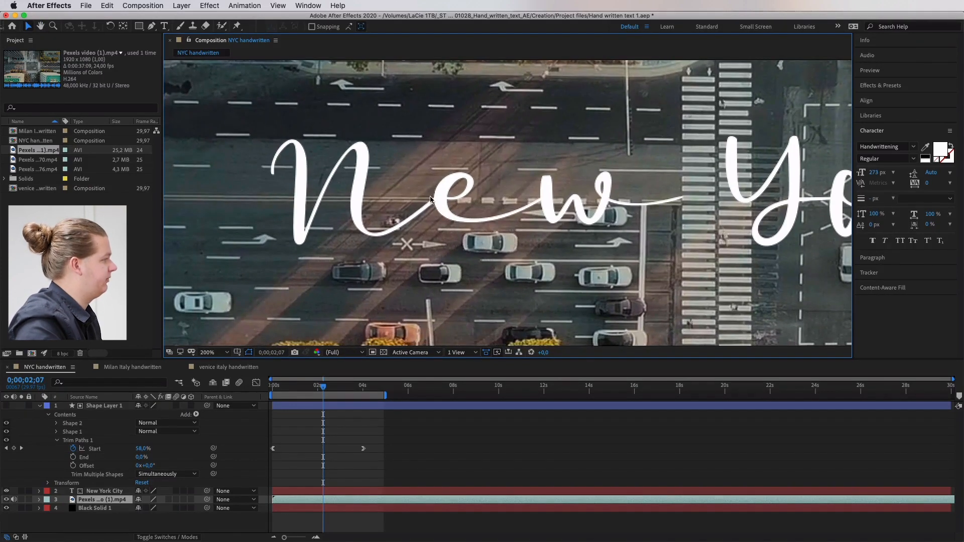
# Step: Scrub the current-time indicator back to early in the New York reveal, through the 'N'
pyautogui.moveTo(322, 385); pyautogui.dragTo(293, 385)
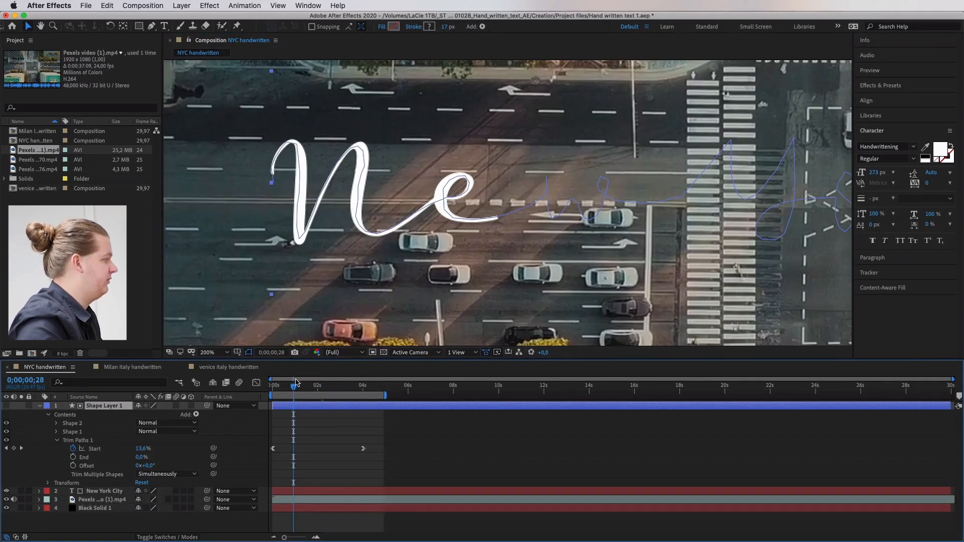
pyautogui.moveTo(296, 386); pyautogui.dragTo(290, 386)
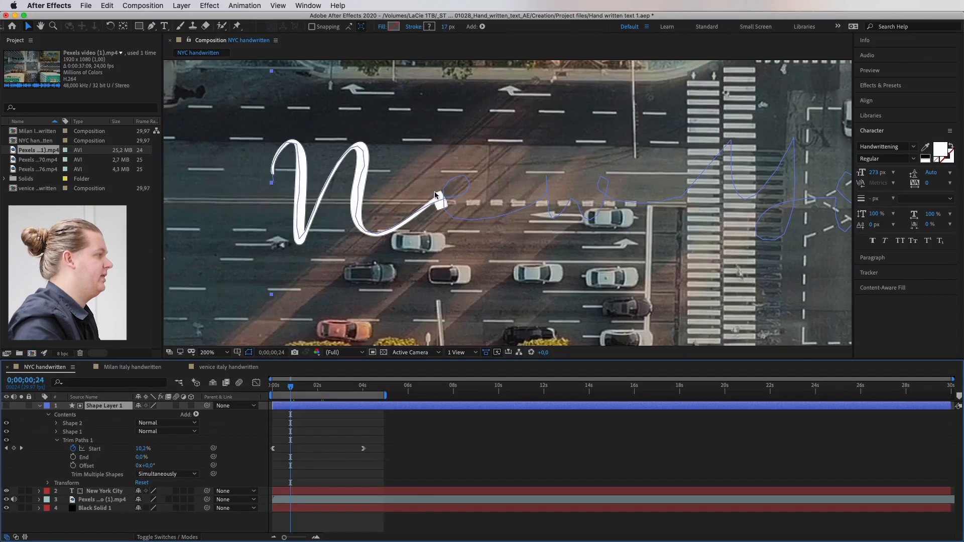